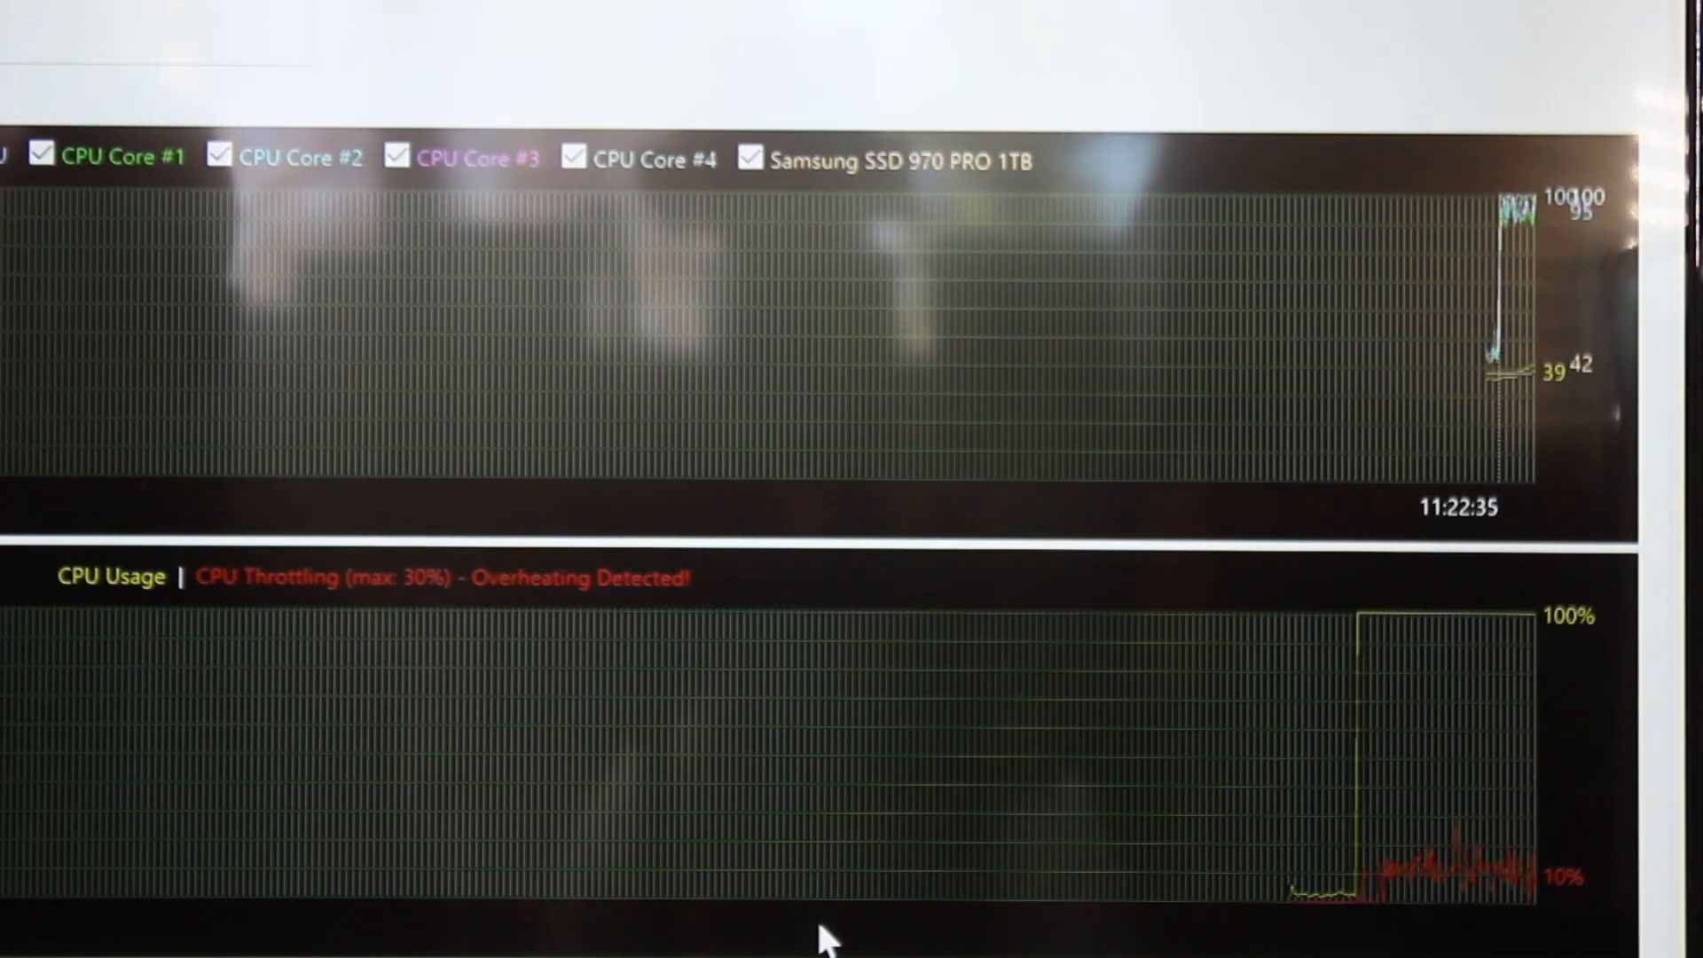
- Switch to the Statistics tab to show current, minimum, maximum and average sensor readings
{"action": "left_click", "coordinate": [966, 113]}
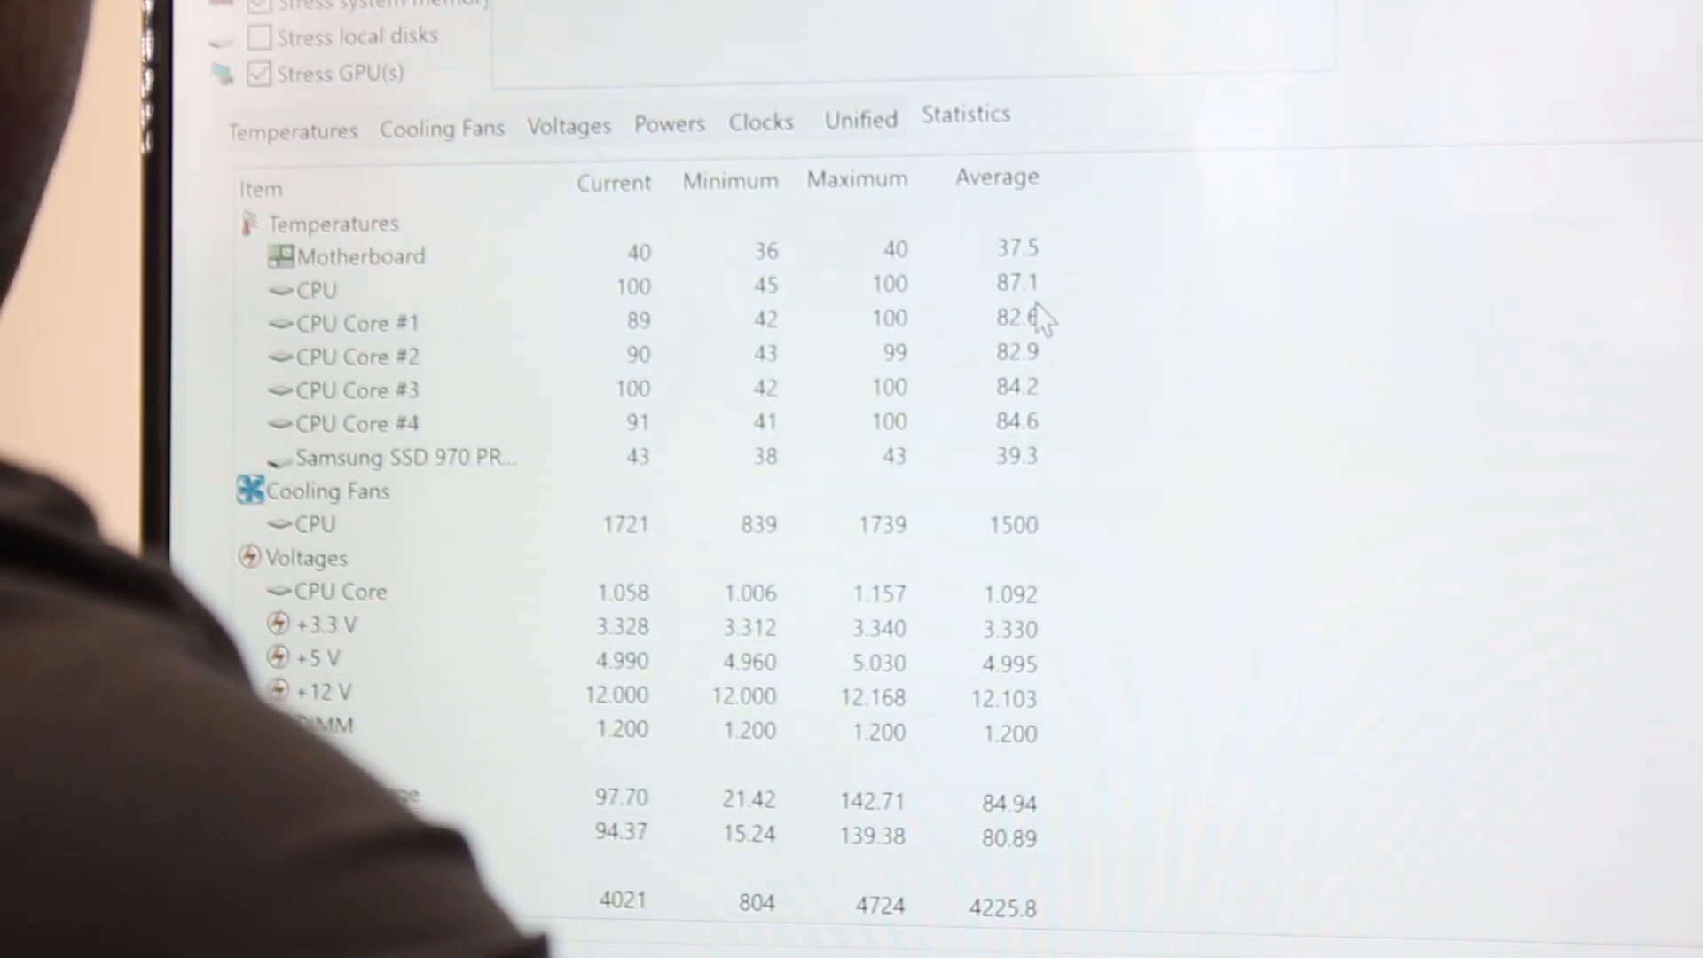
{"action": "mouse_move", "coordinate": [1059, 369]}
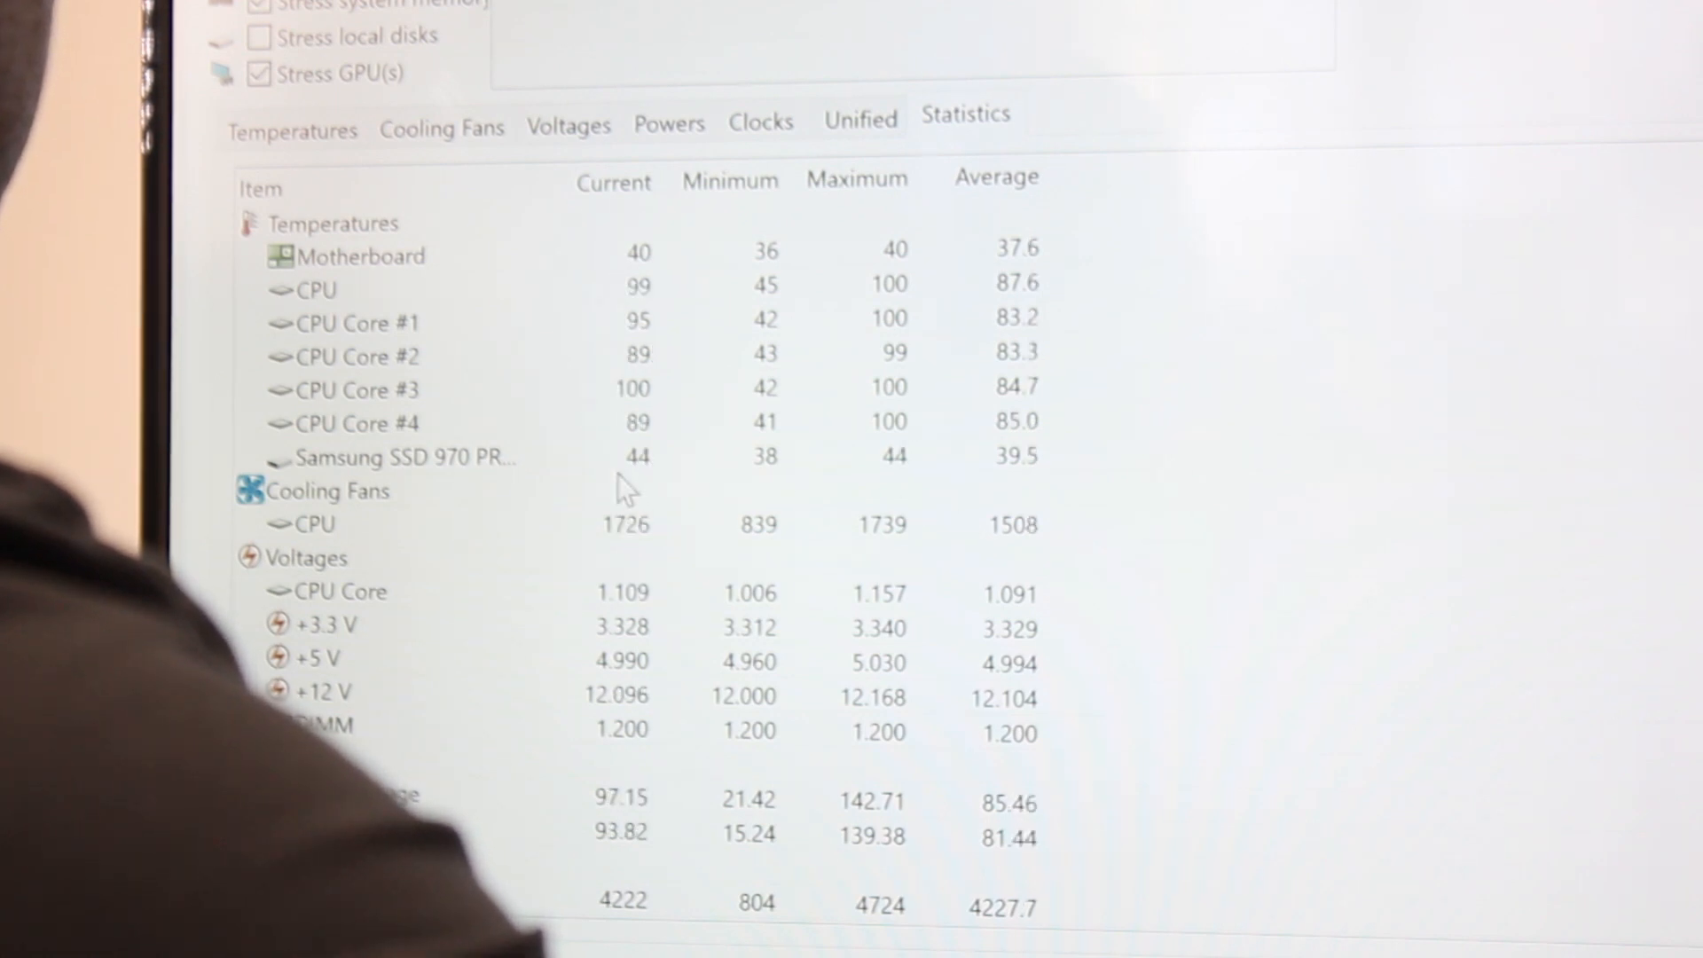
{"action": "mouse_move", "coordinate": [863, 430]}
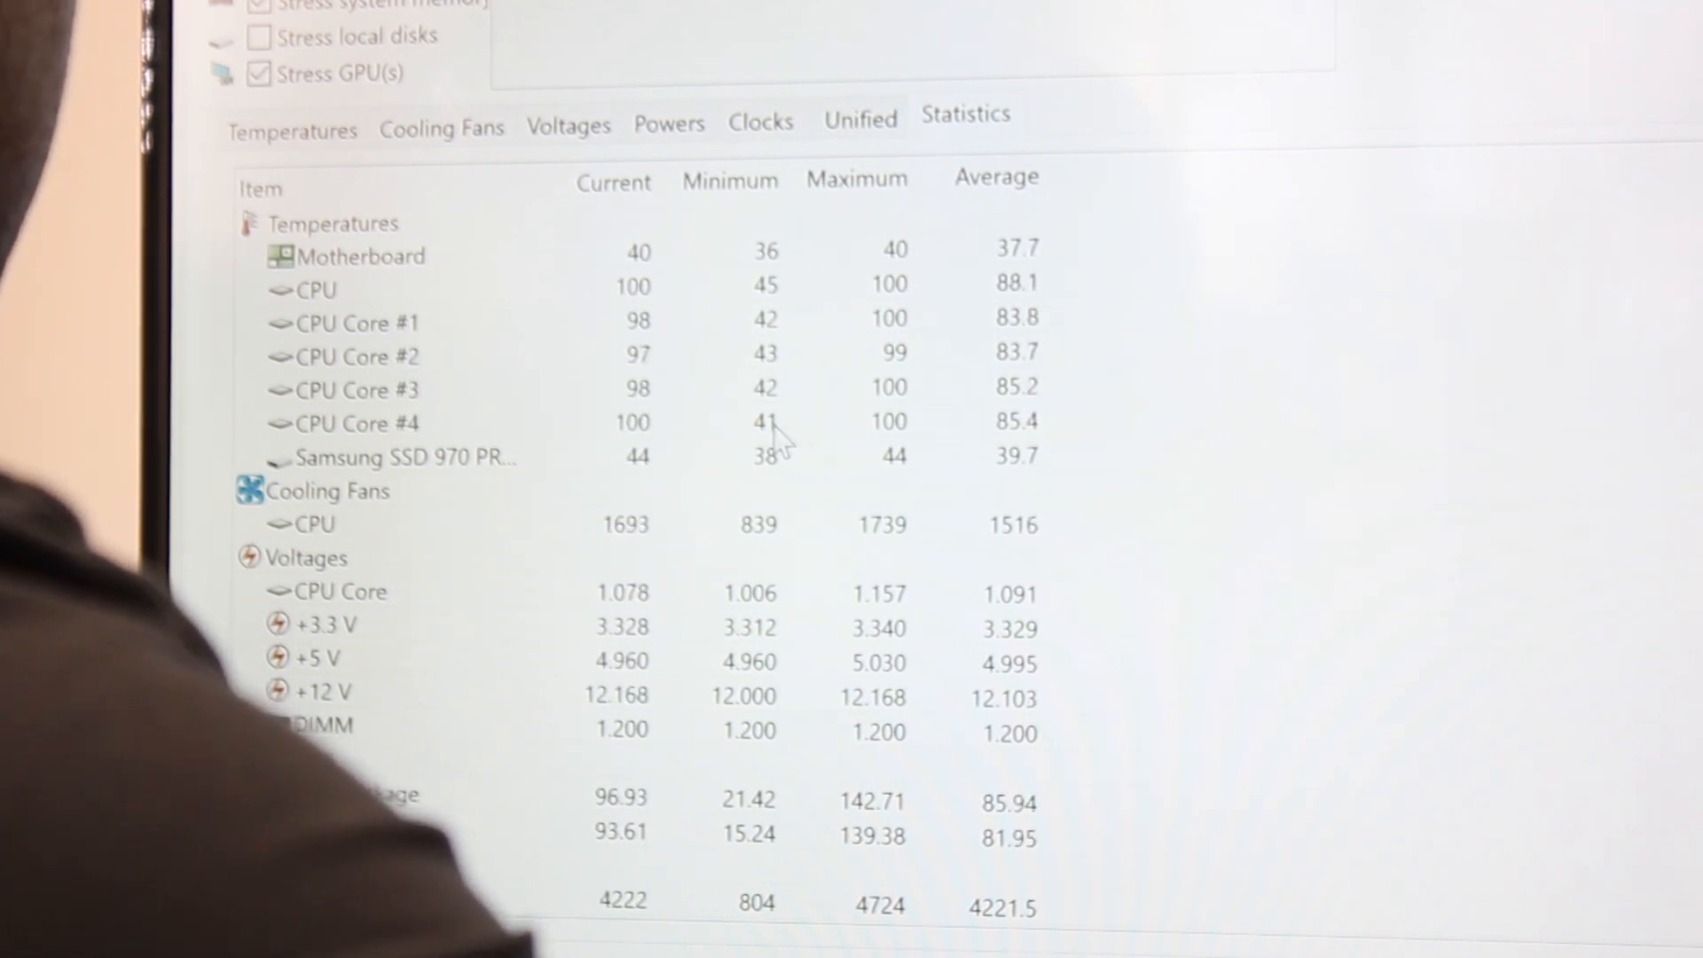
{"action": "mouse_move", "coordinate": [668, 326]}
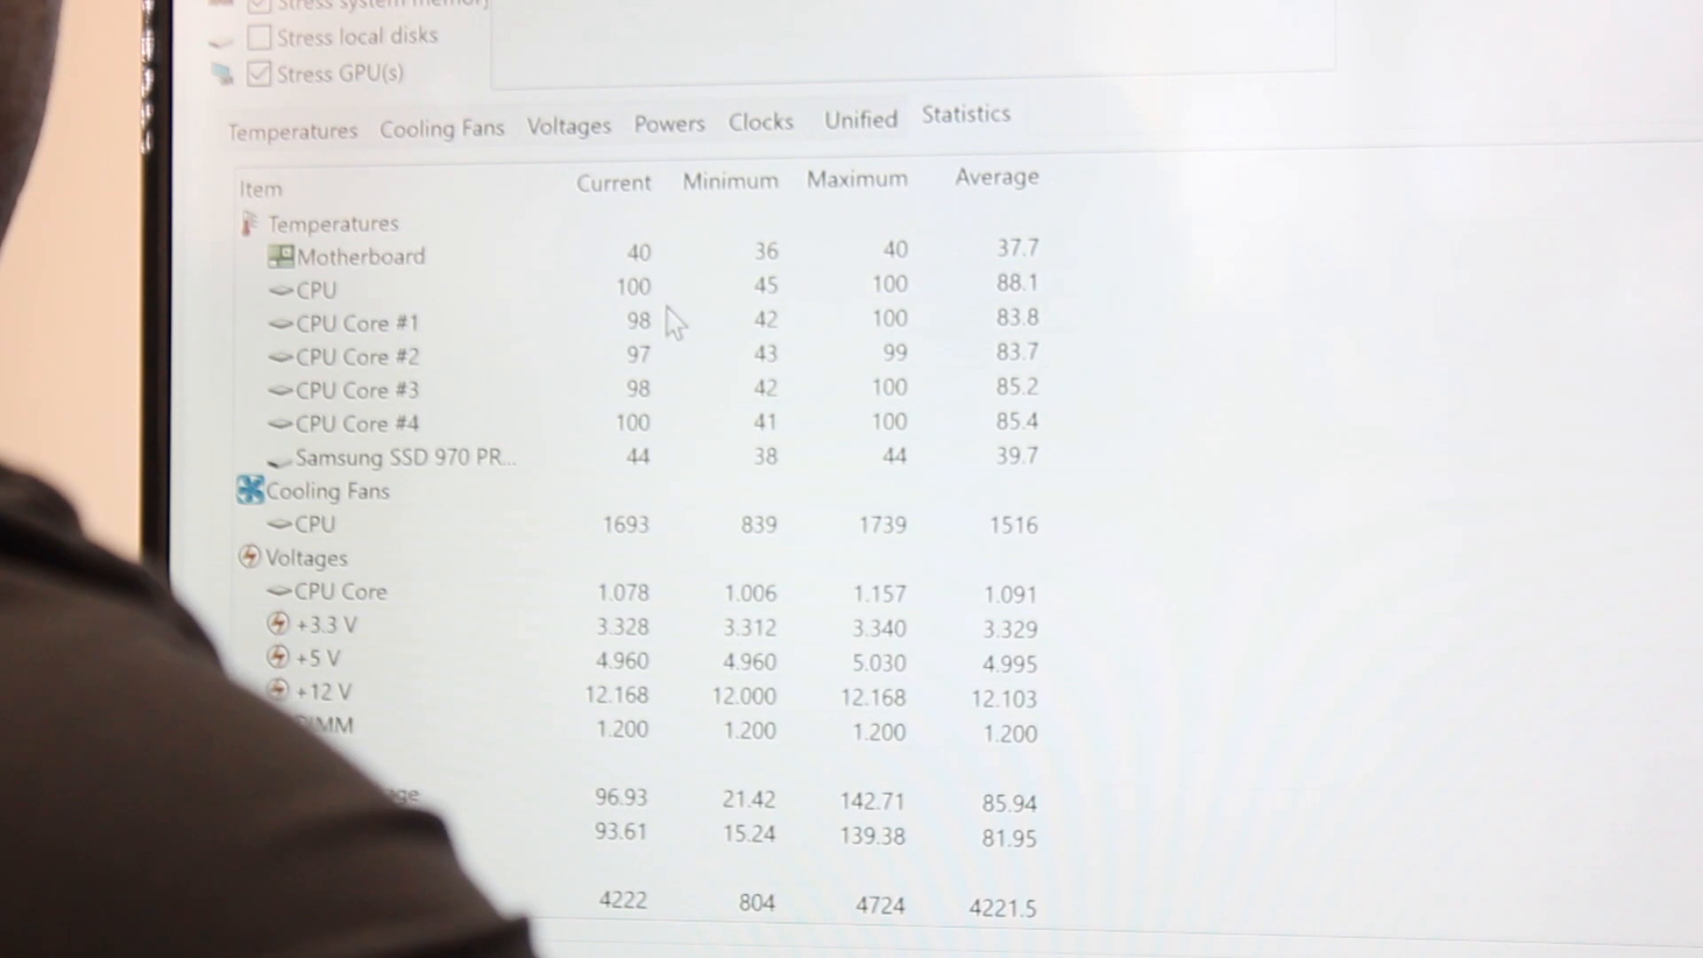